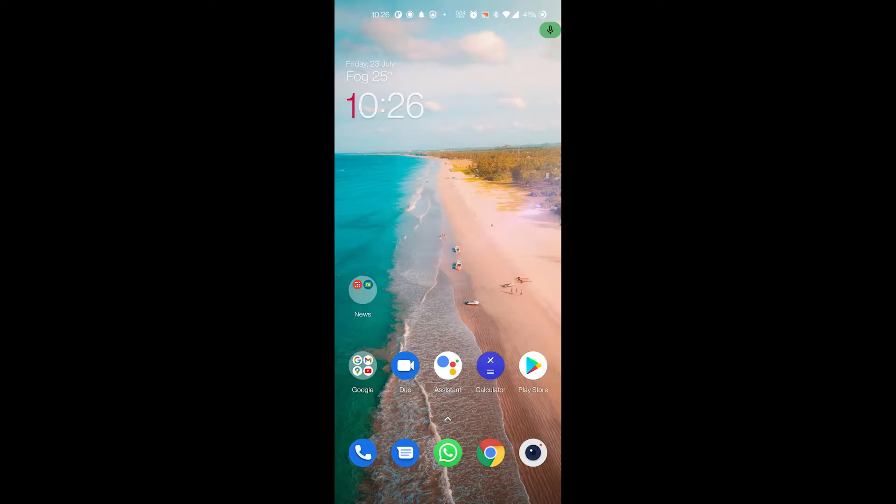
- Review per-app battery usage since full charge in Settings, then return home to the app drawer
scroll("down", 3)
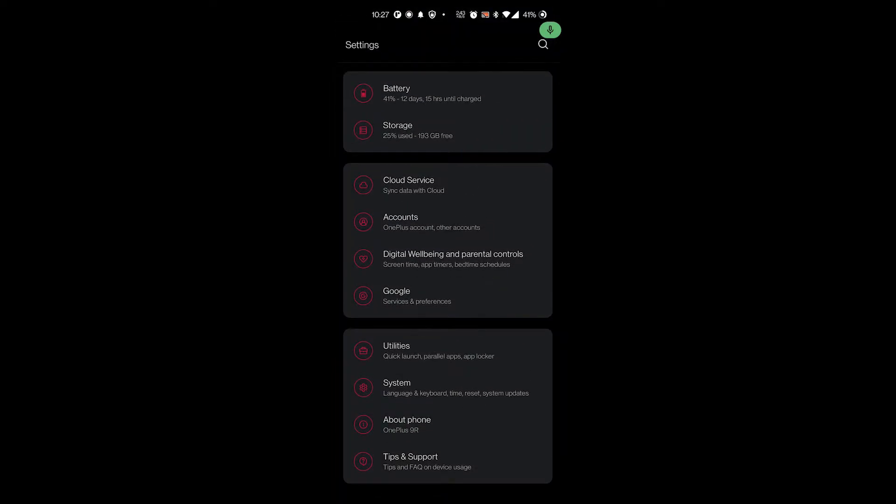
left_click(397, 92)
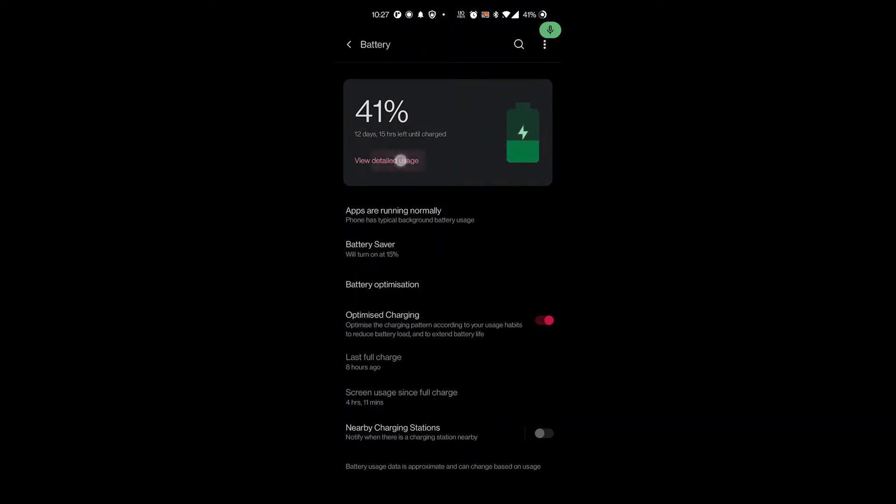
left_click(387, 160)
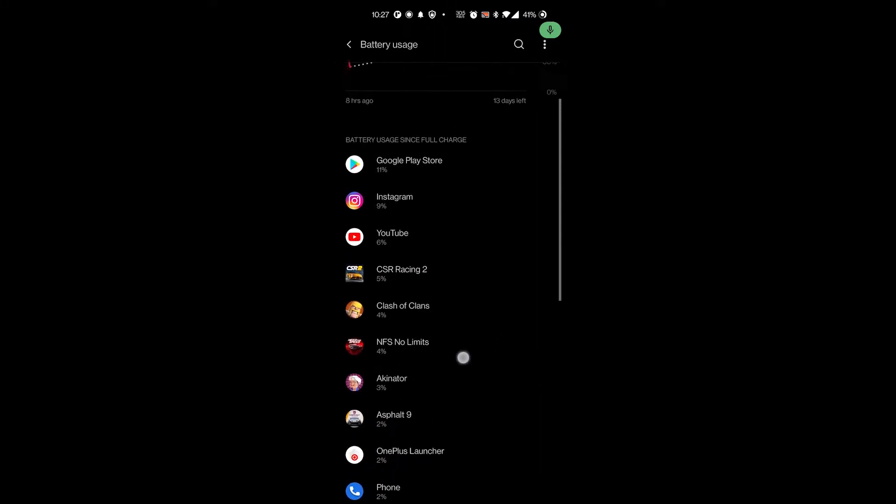
scroll("down", 3)
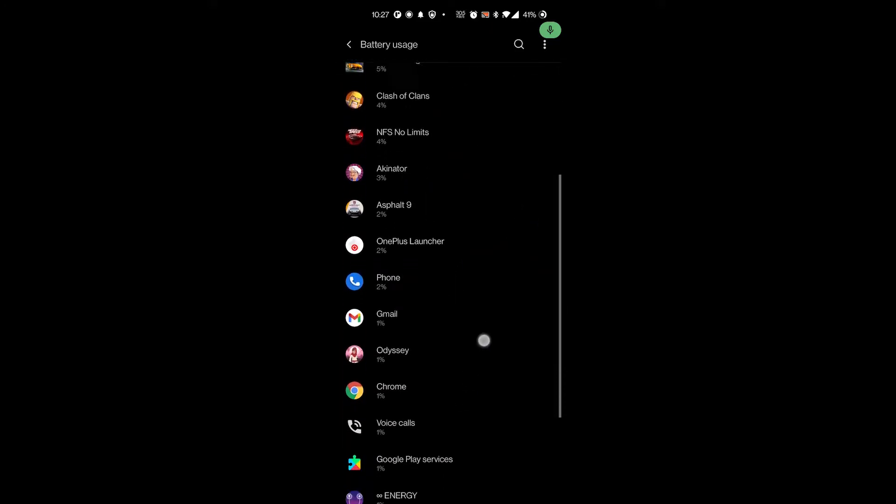
key("HOME")
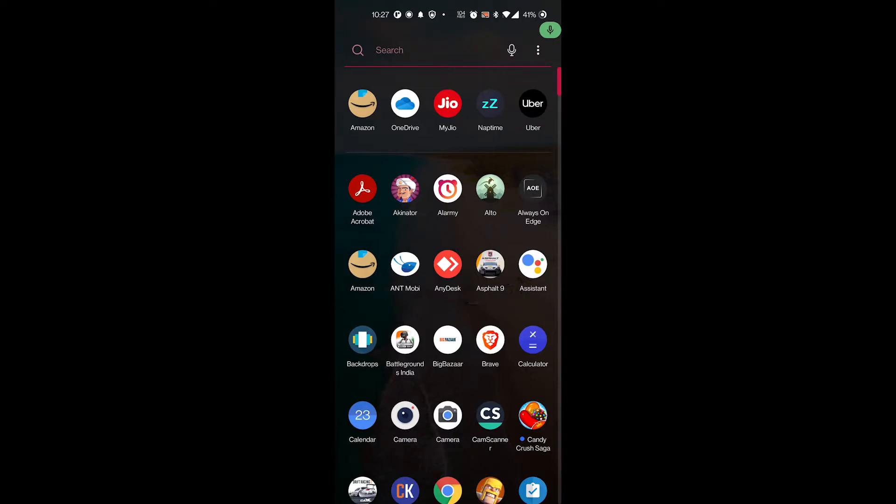
- Search the app drawer for 'N' to find Naptime
type("N")
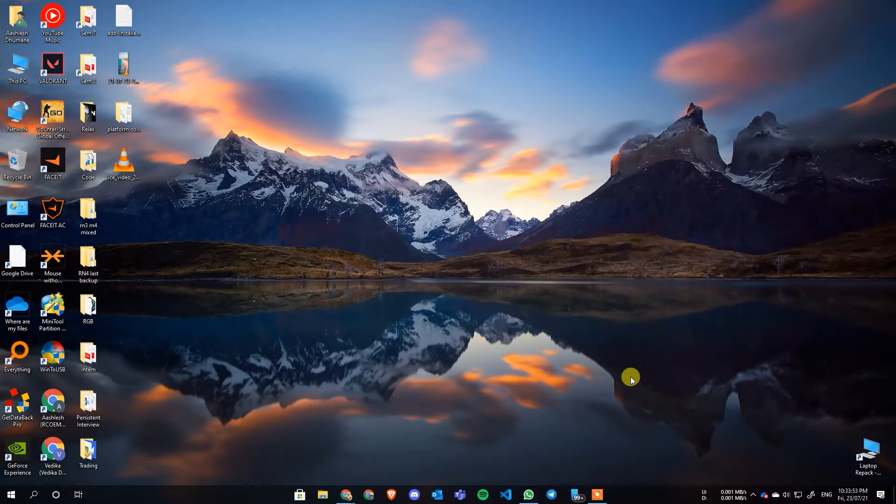
mouse_move(656, 385)
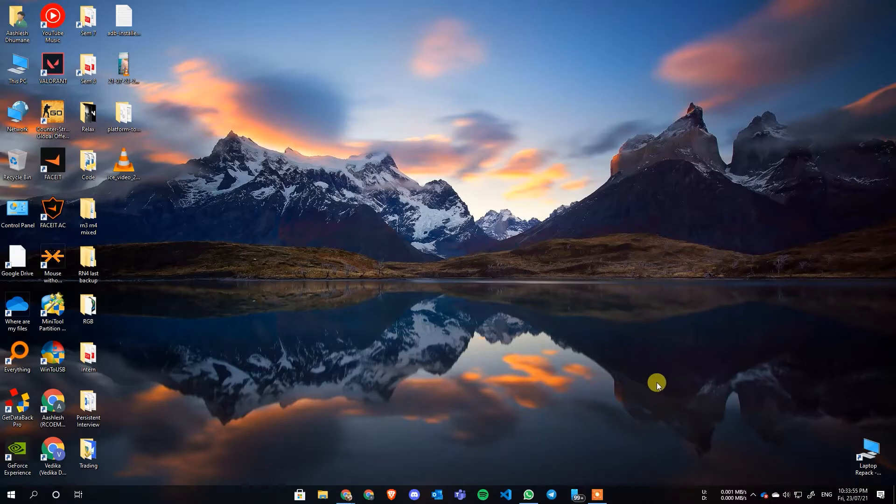
mouse_move(649, 398)
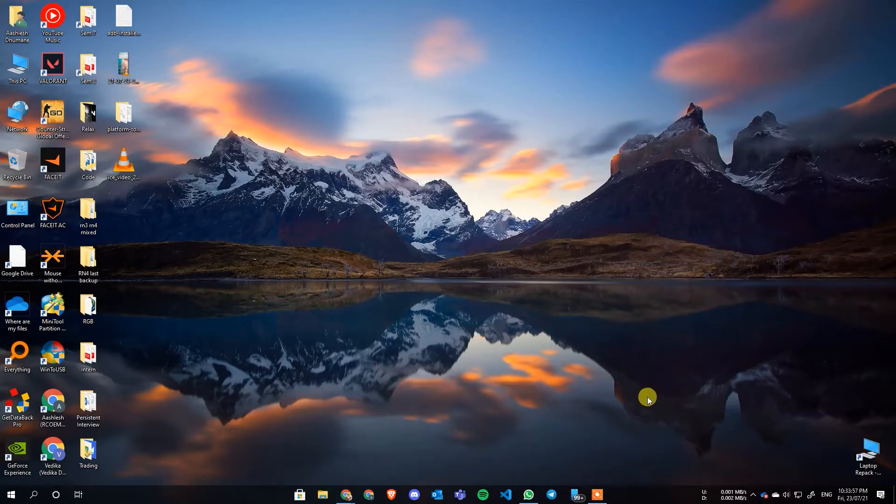
mouse_move(635, 398)
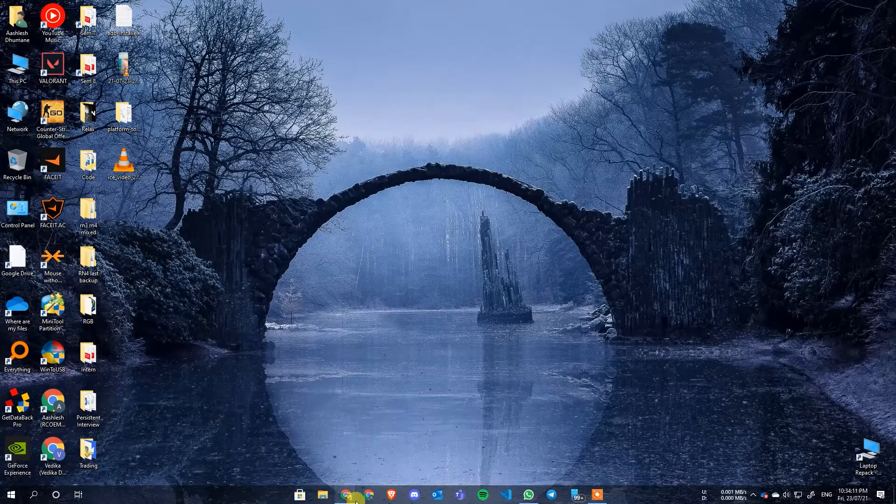
- Scroll the Naptime Play Store listing down to its F.A.Q. rootless-mode ADB commands
left_click(353, 495)
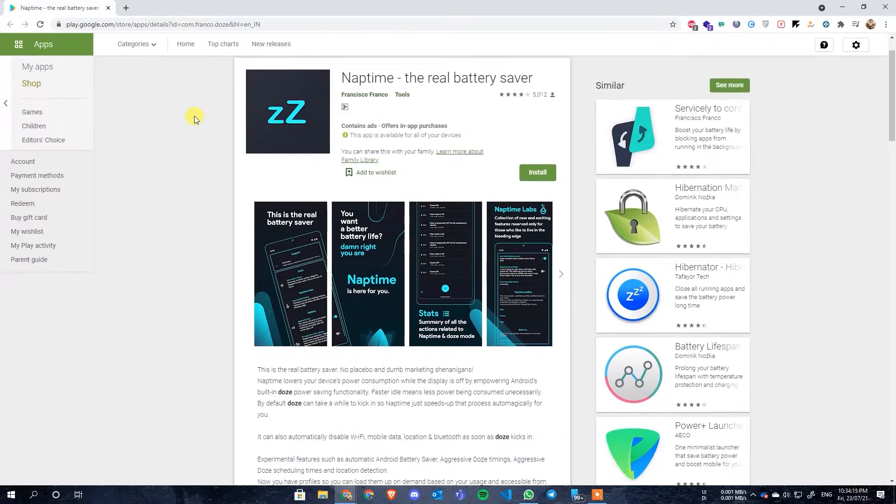
scroll("down", 3)
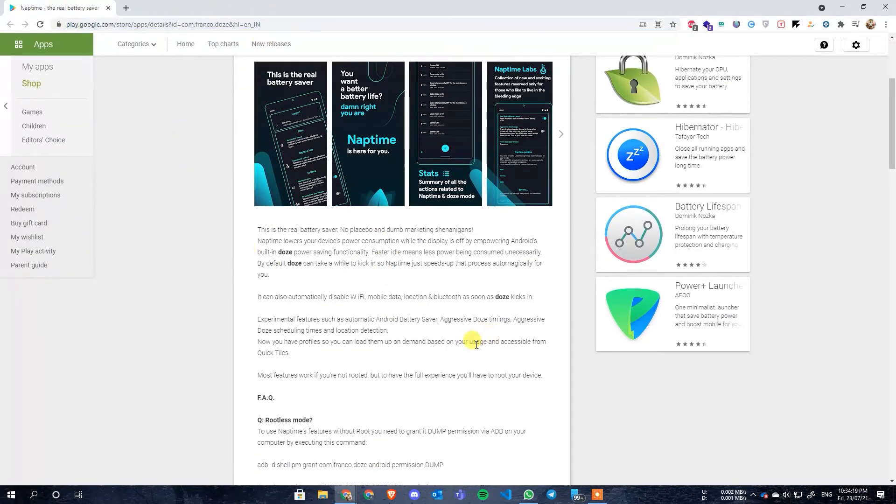
scroll("down", 3)
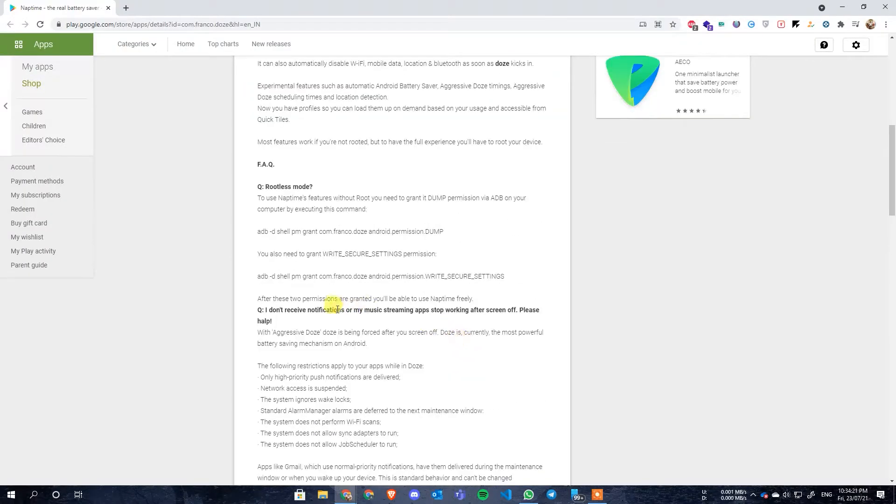
scroll("down", 3)
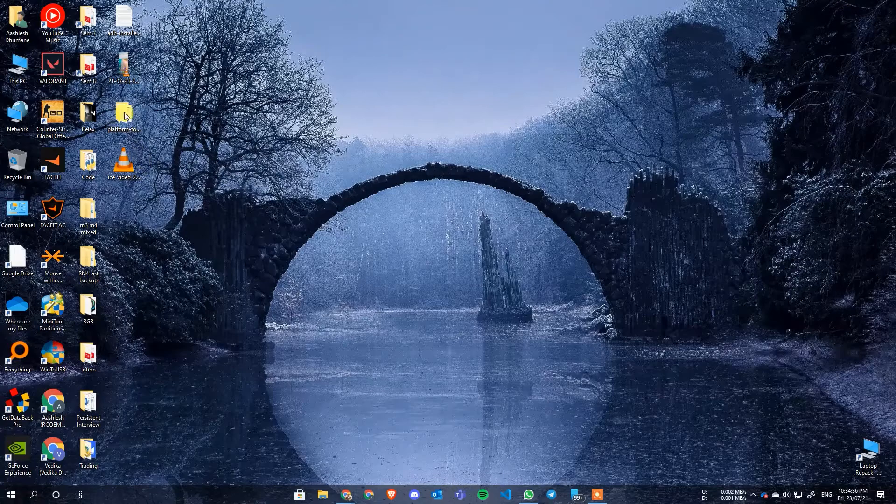
- Open the platform-tools folder and launch cmd from its address bar
double_click(123, 115)
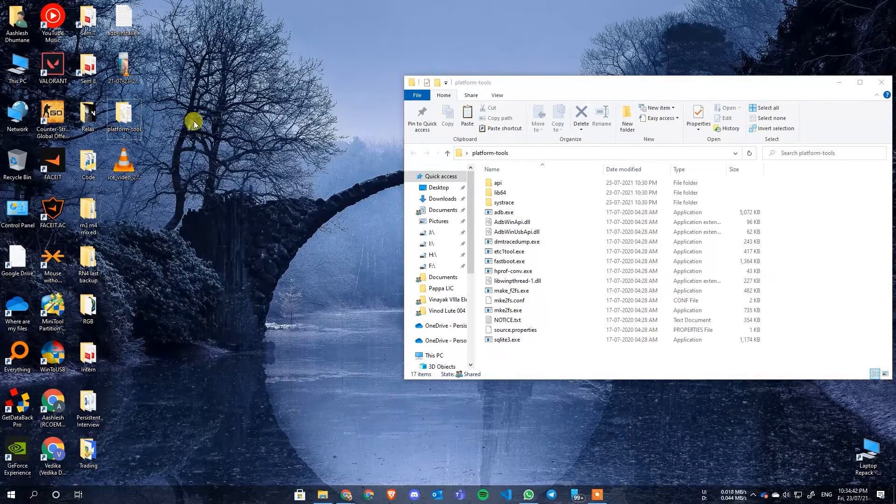
mouse_move(576, 159)
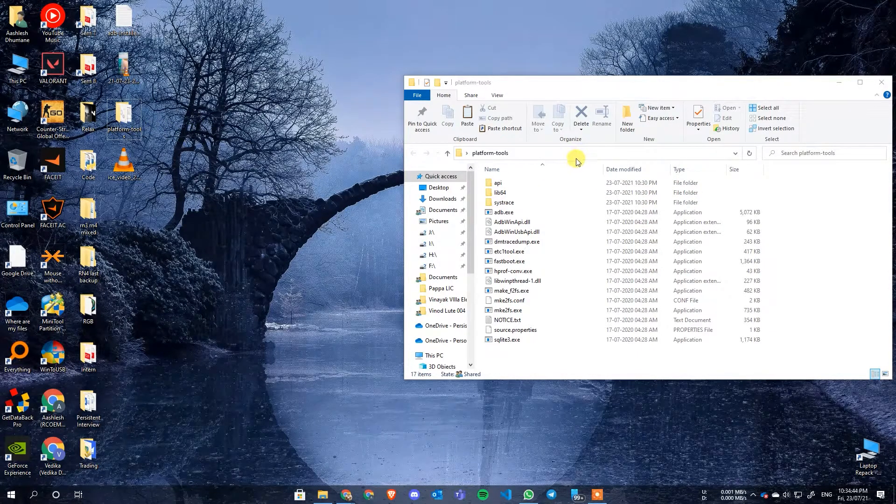
left_click(575, 152)
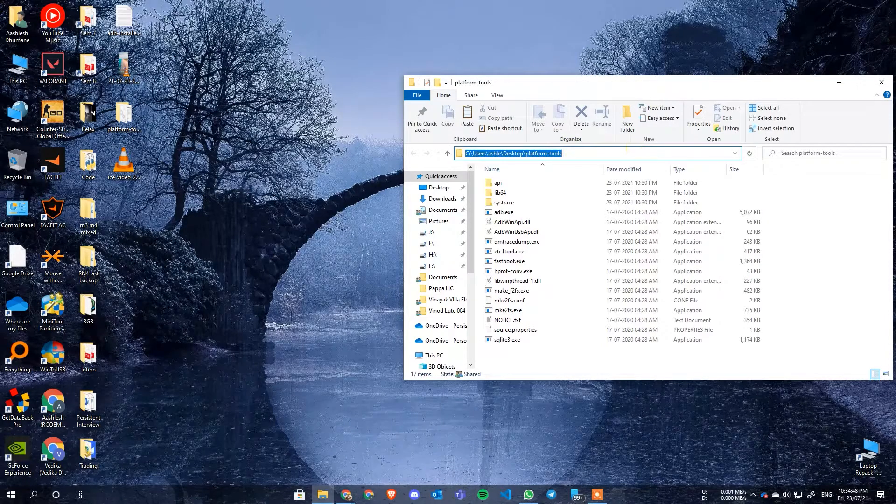
type("cmd")
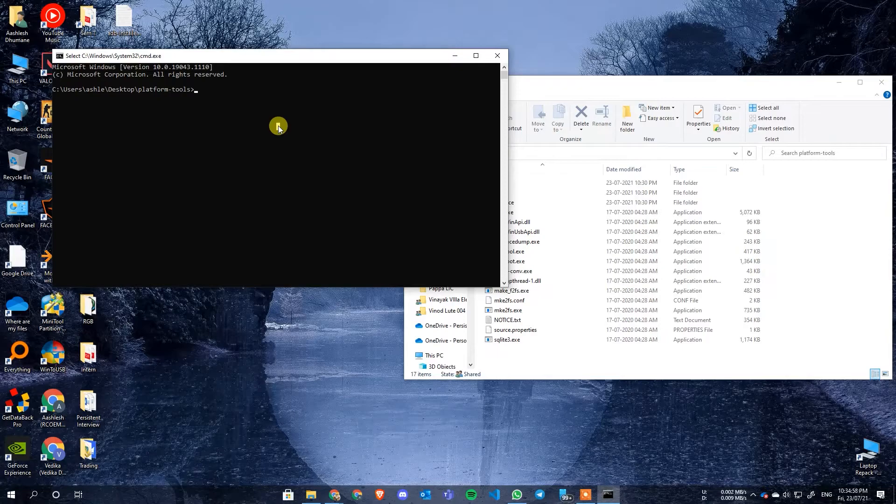
- Run 'adb devices' to confirm the phone is listed as attached
type("adb devices")
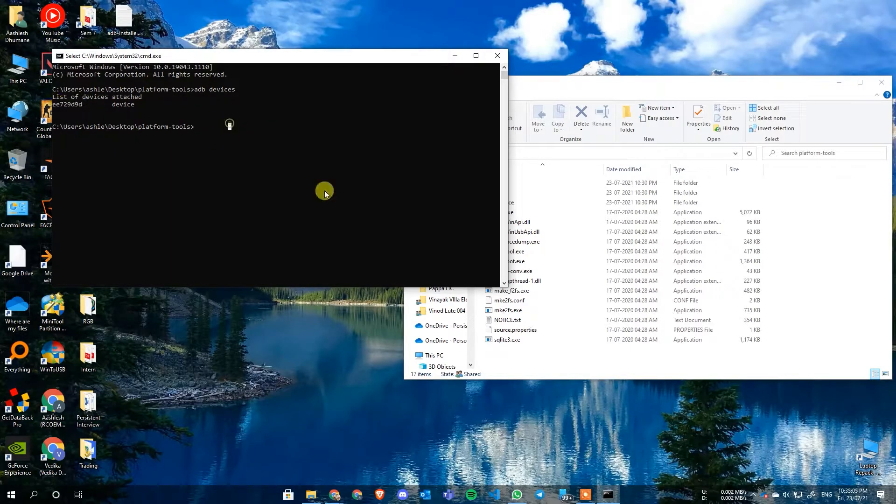
mouse_move(299, 202)
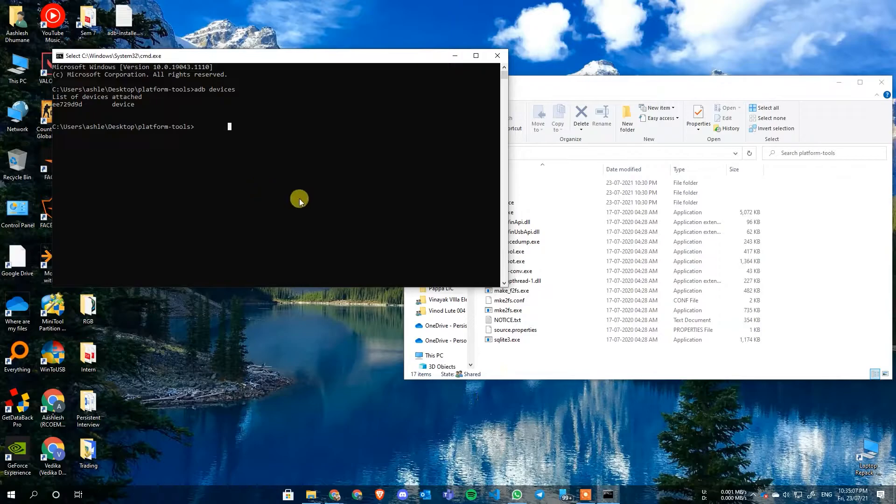
mouse_move(540, 457)
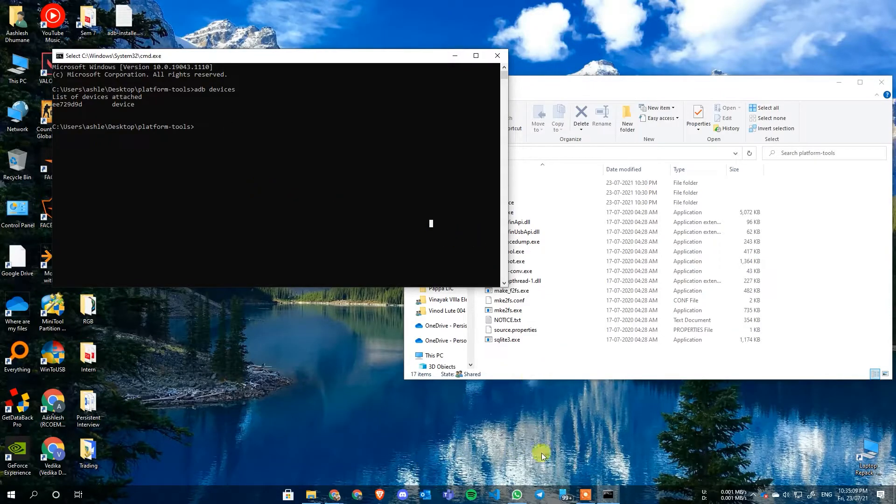
mouse_move(325, 191)
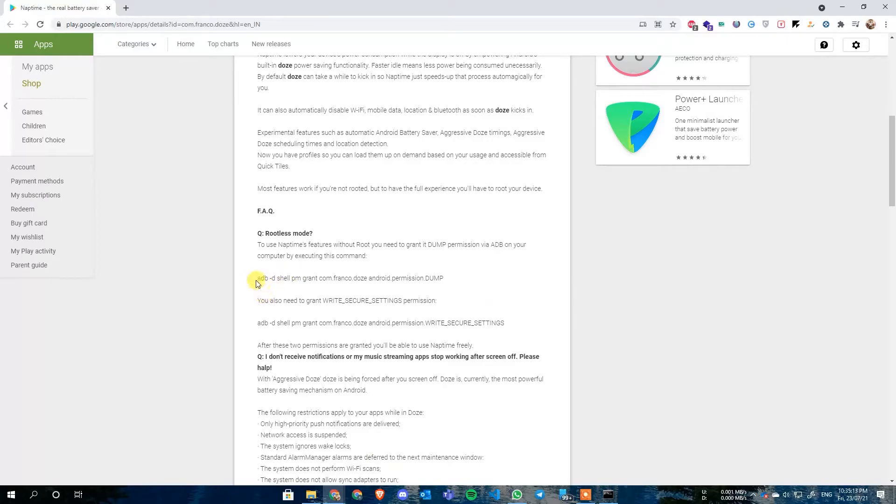
- Copy the DUMP permission grant command and run it in Command Prompt
right_click(436, 283)
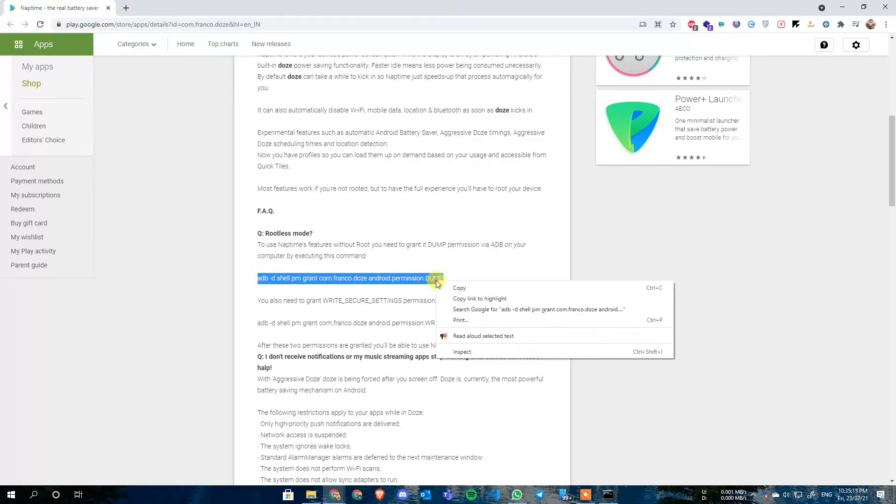
left_click(493, 245)
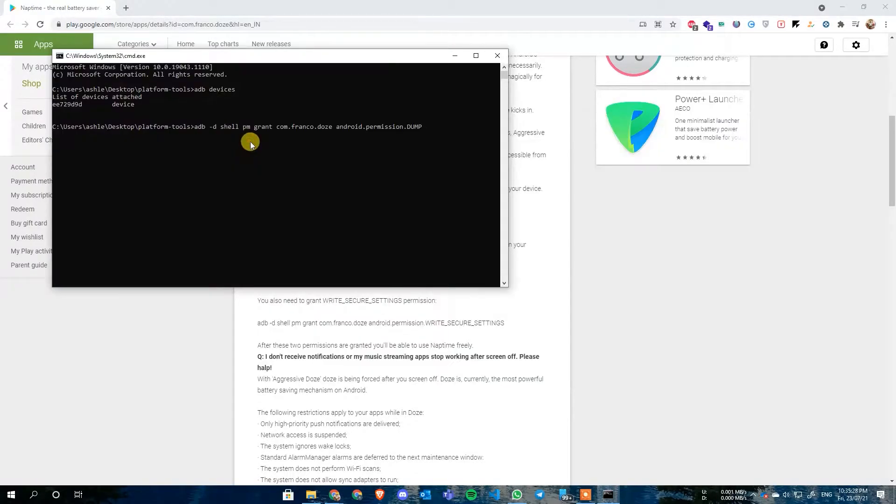
key("alt+tab")
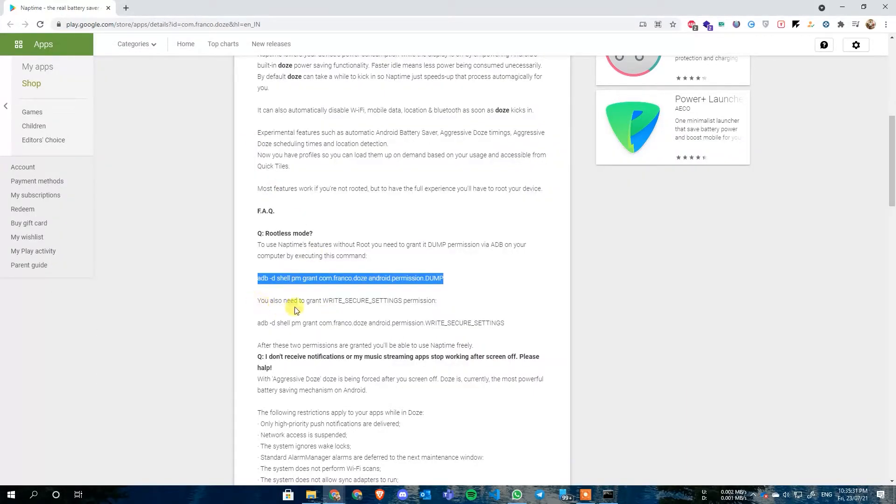
mouse_move(432, 303)
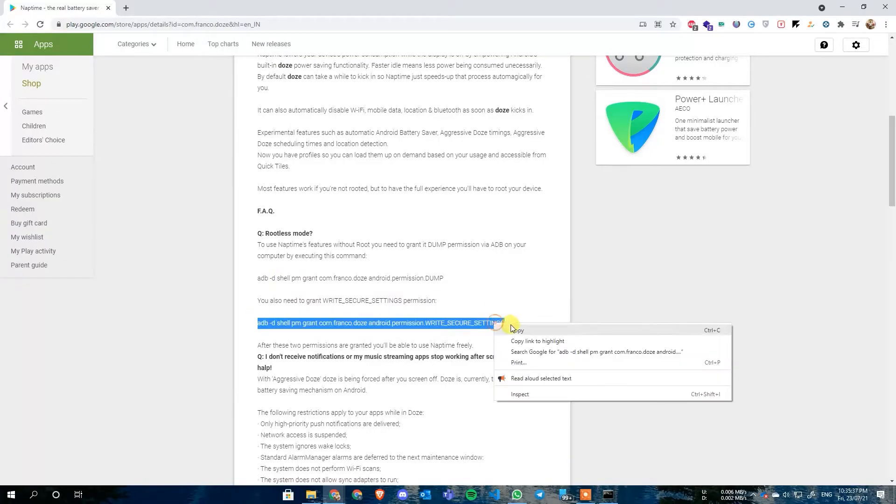
- Copy and run the WRITE_SECURE_SETTINGS grant command, then exit the prompt
left_click(288, 353)
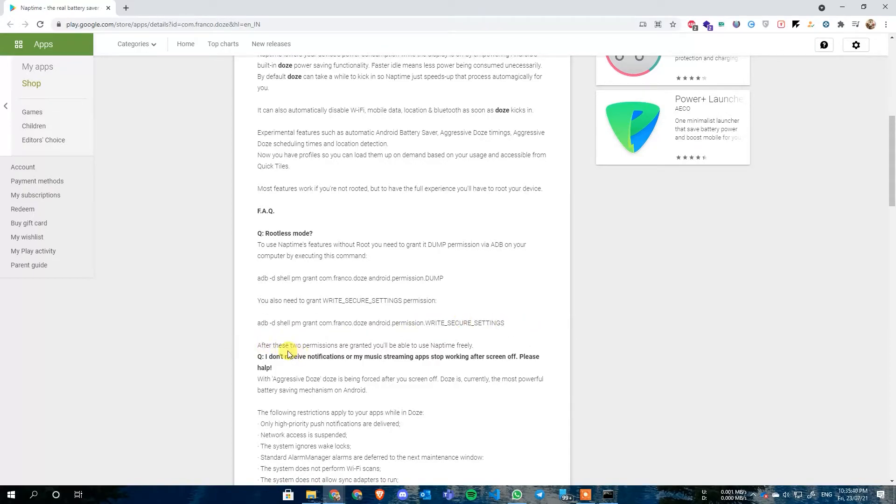
left_click_drag(286, 348, 406, 346)
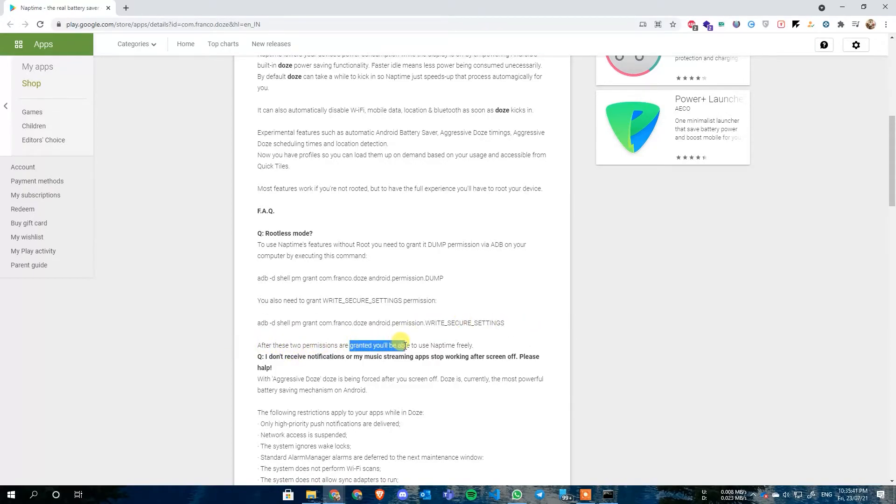
left_click_drag(400, 345, 472, 345)
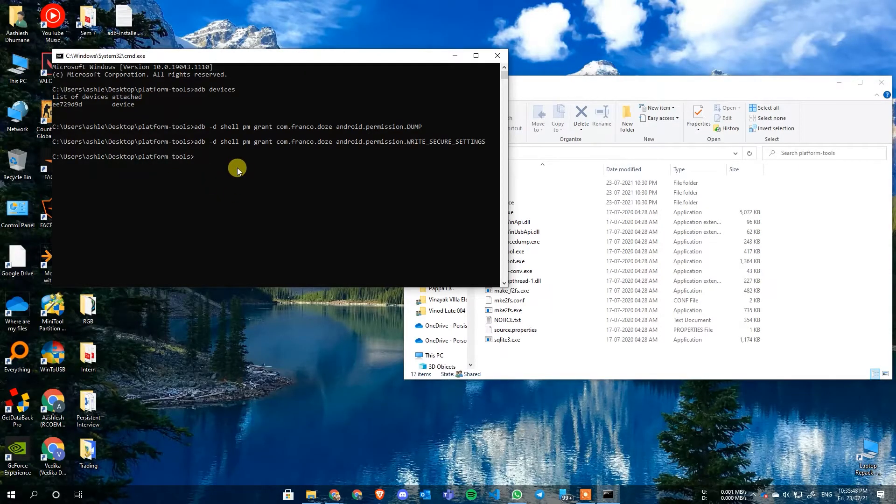
type("ex")
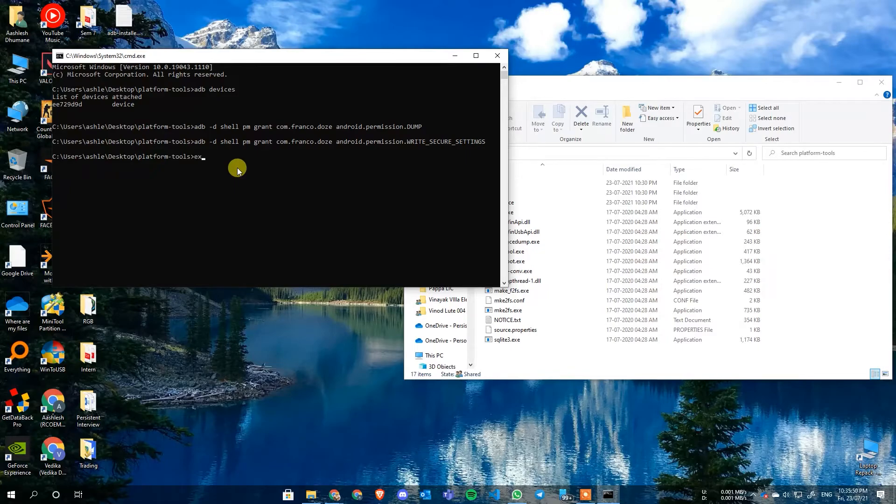
right_click(237, 171)
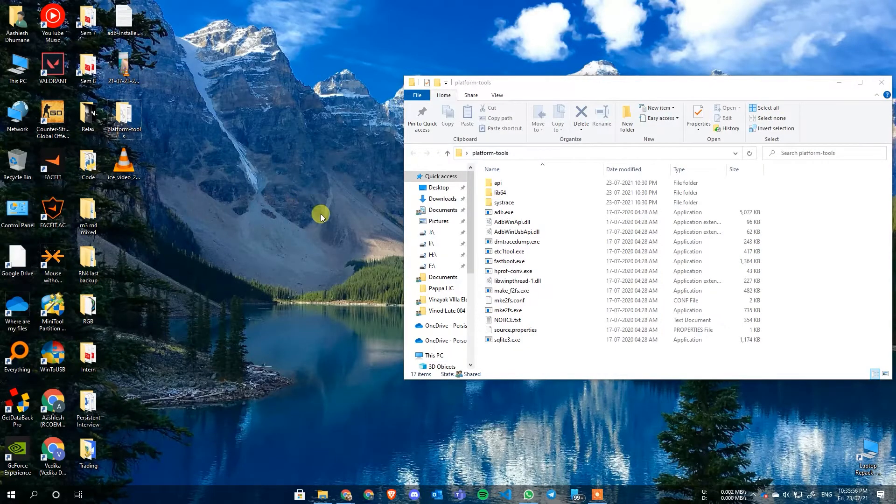
mouse_move(357, 224)
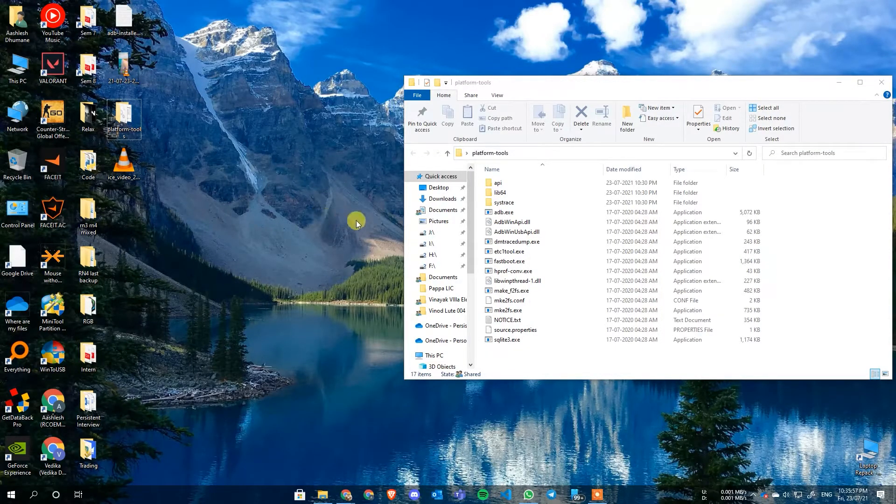
mouse_move(310, 244)
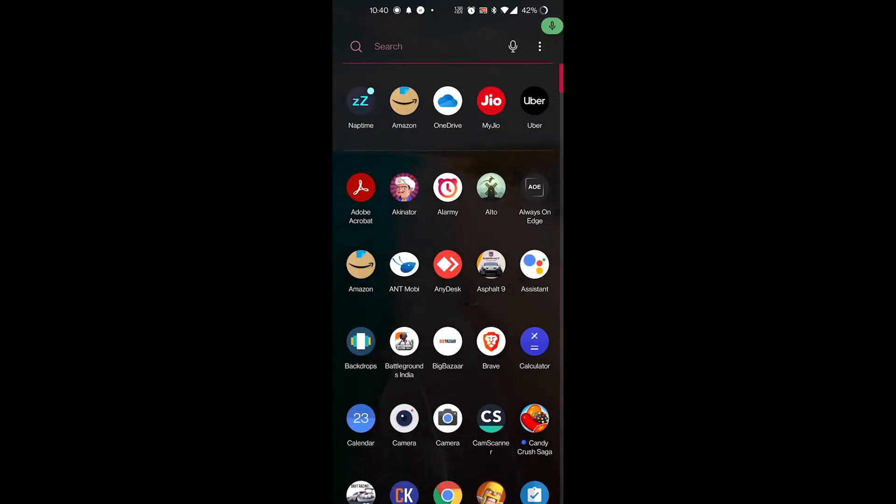
- Enable Disable Bluetooth on doze in Naptime, dismiss the upgrade screen, and open Battery optimization
left_click(361, 101)
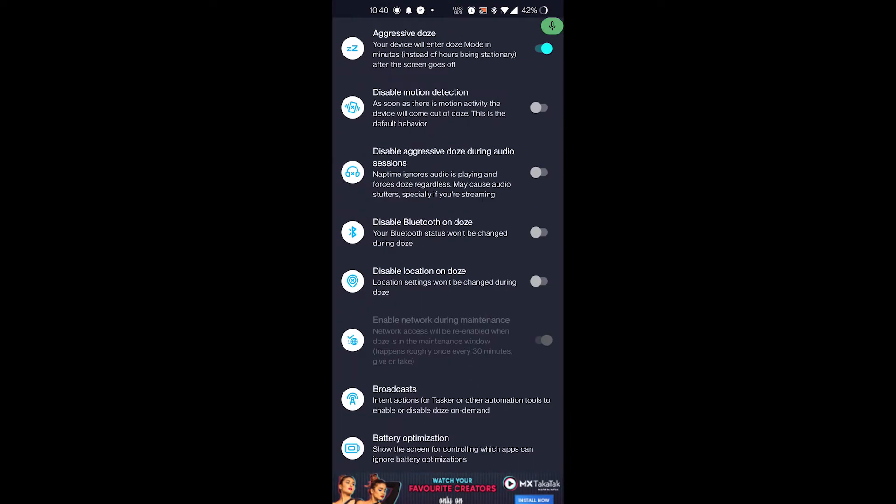
scroll("down", 3)
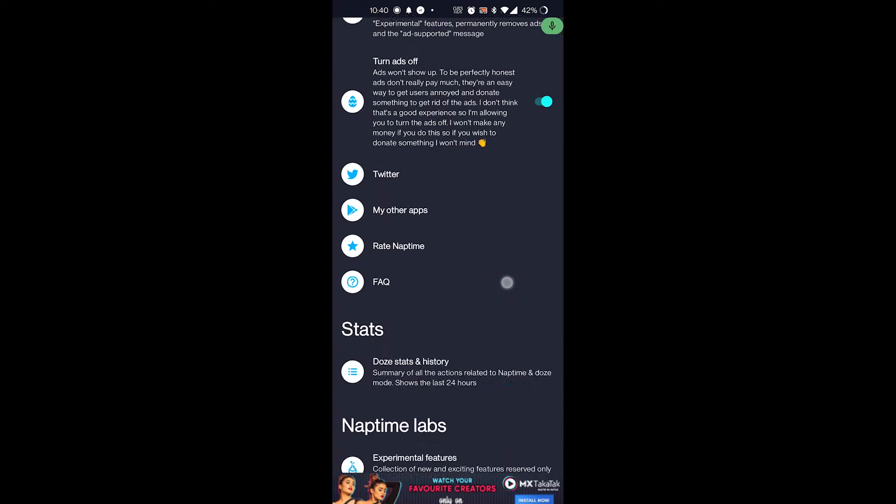
scroll("down", 3)
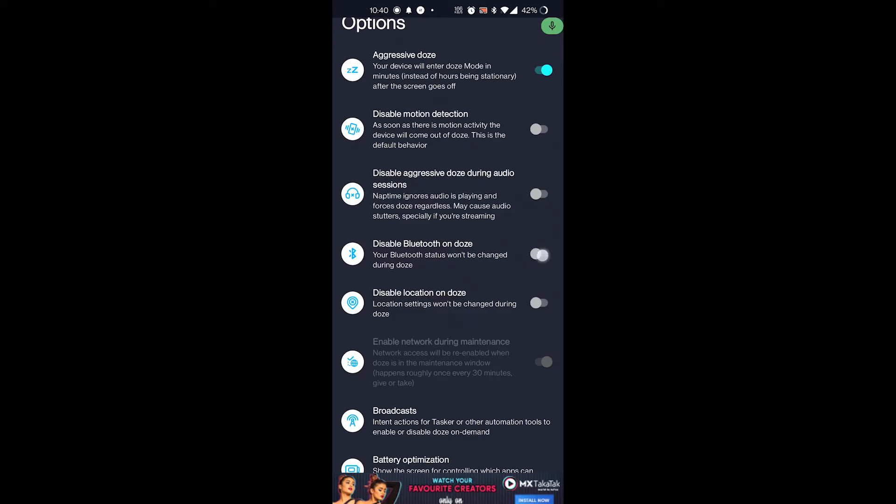
left_click(539, 255)
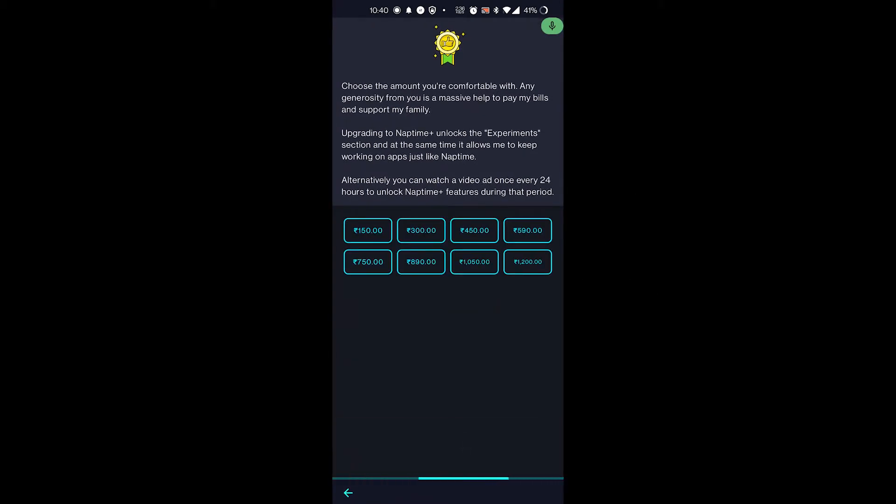
left_click(349, 493)
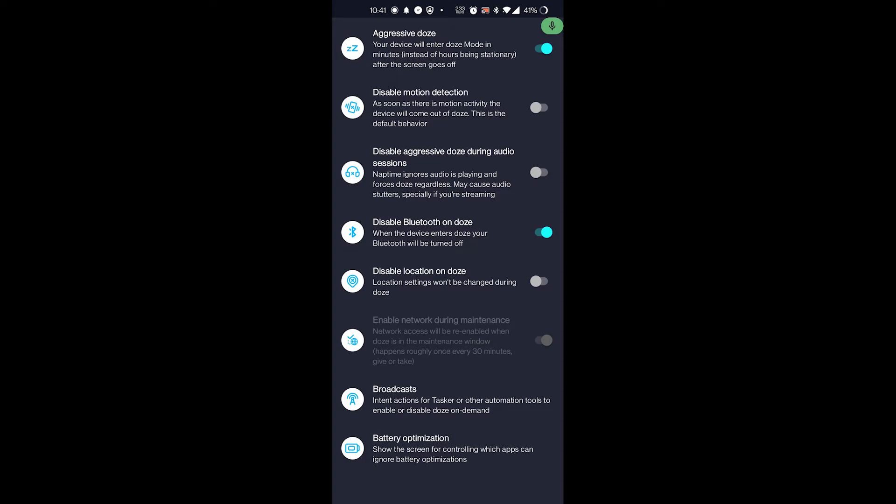
left_click(538, 281)
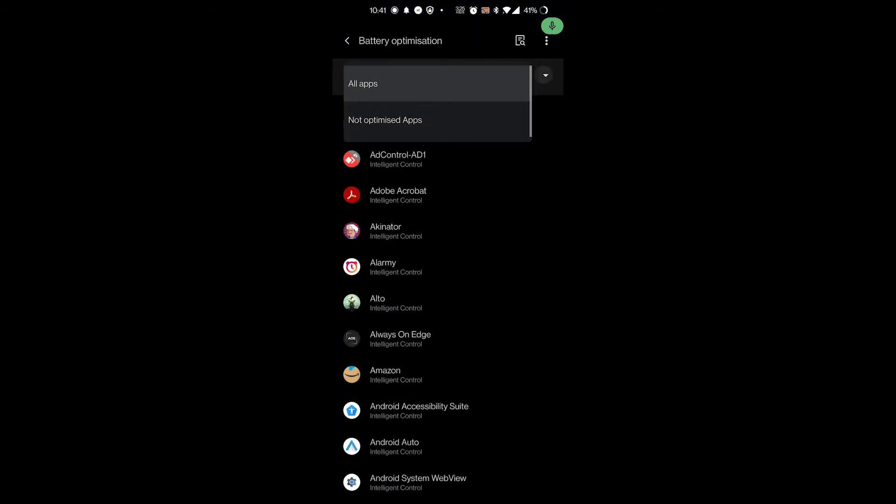
- Search Battery optimisation for 'nap' and open Naptime's entry, leaving it on Intelligent Control
left_click(364, 83)
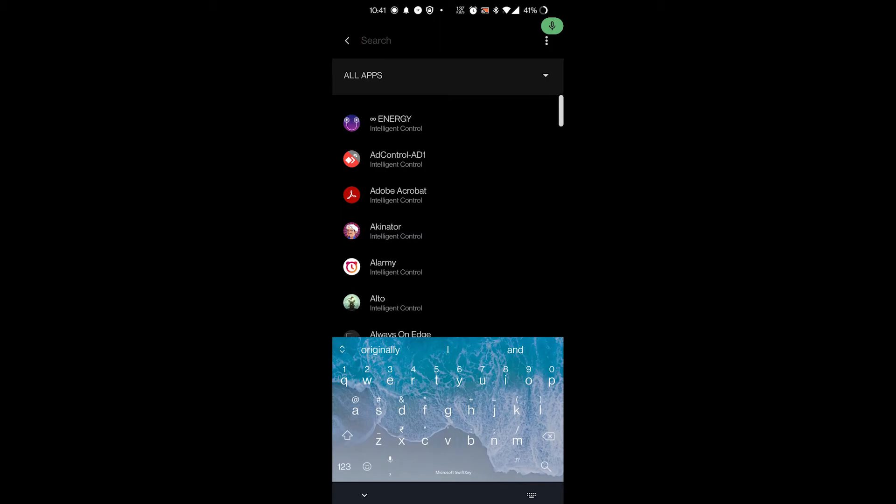
type("nap")
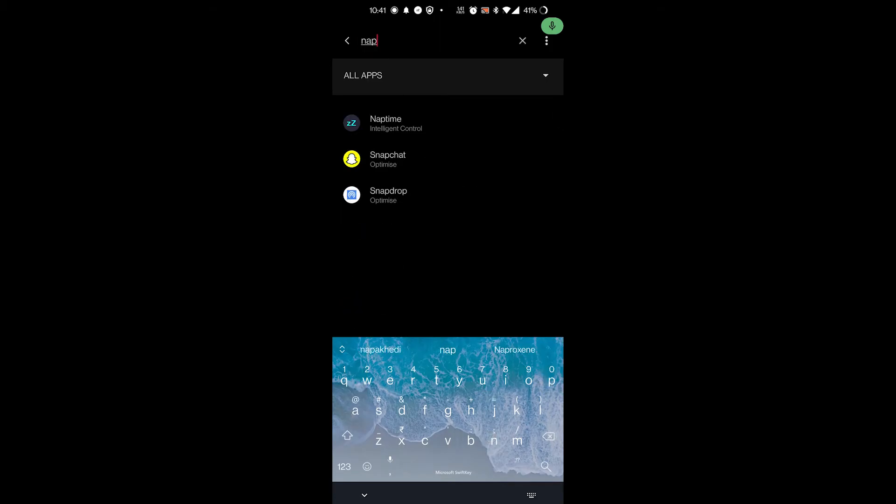
left_click(386, 123)
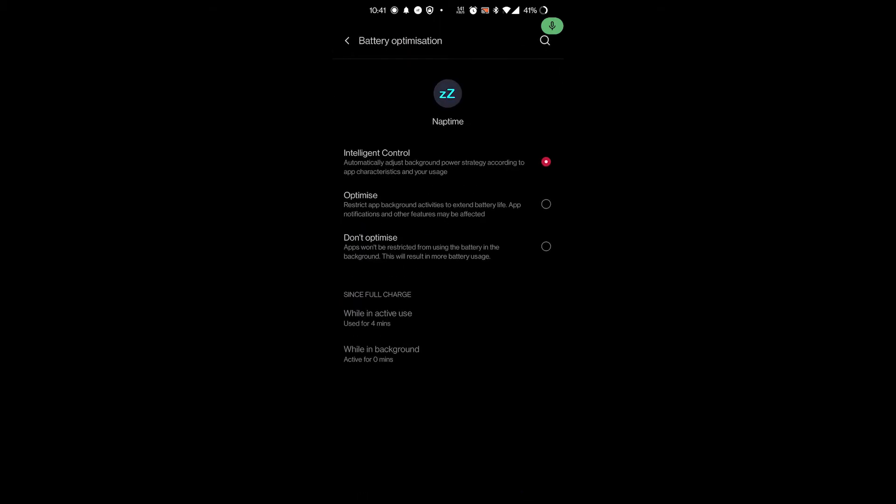
left_click(545, 246)
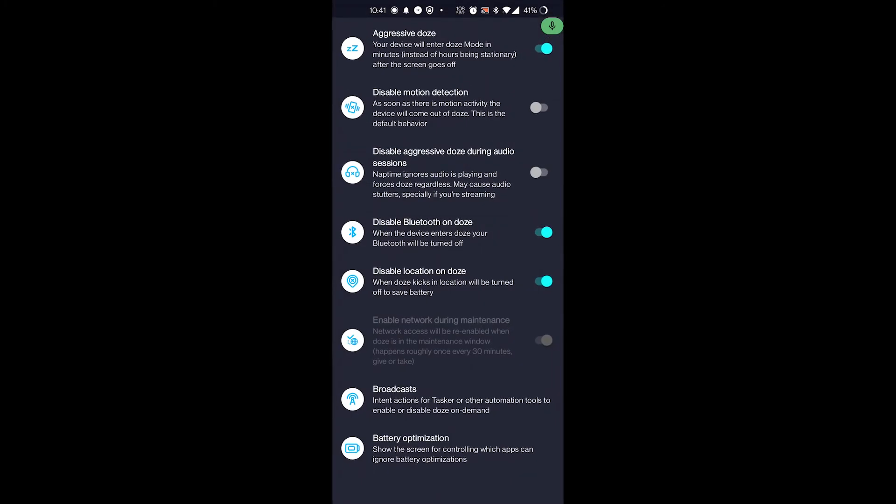
- Turn on Disable location on doze and scroll Options to verify all three switches
left_click(410, 449)
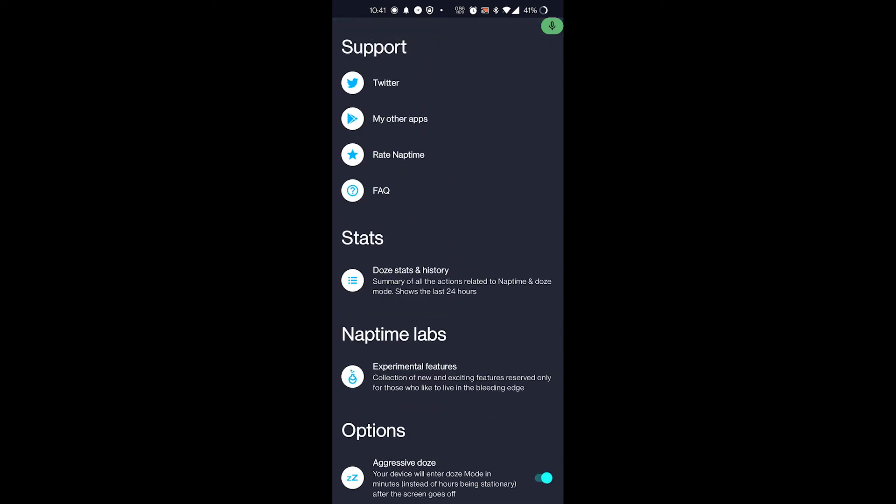
left_click(411, 280)
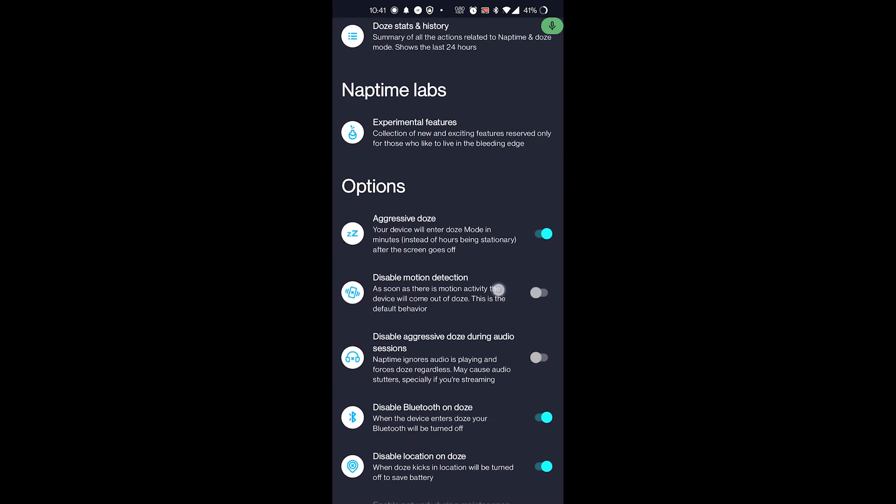
scroll("down", 3)
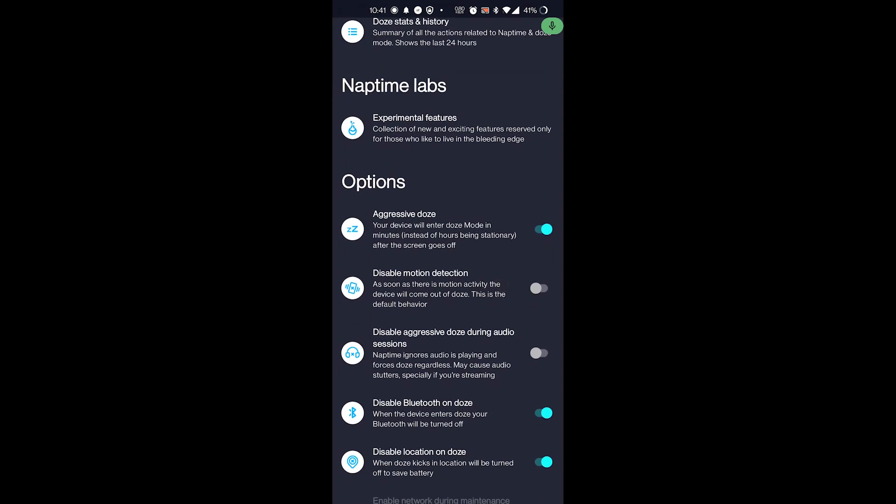